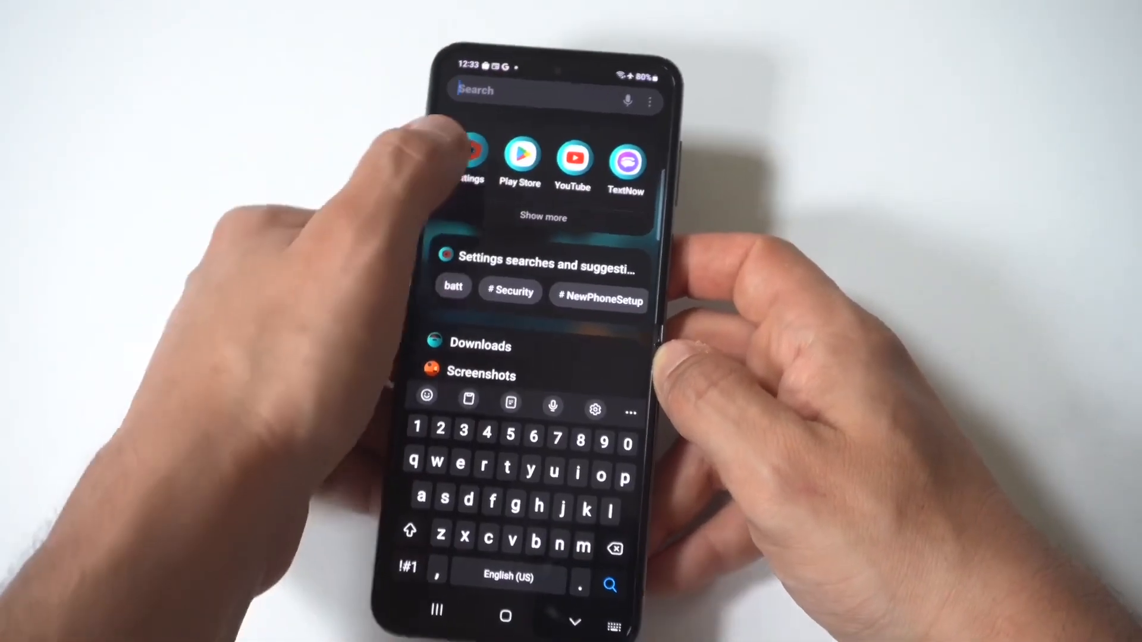
Go into General management and reach the Reset options page.
click(470, 159)
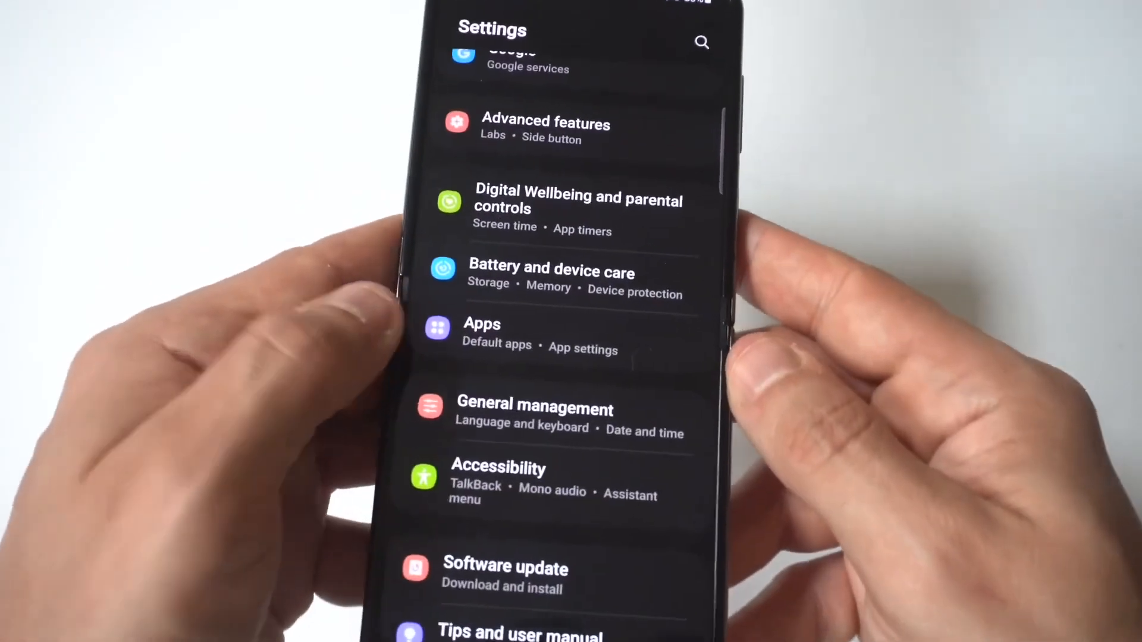
click(535, 409)
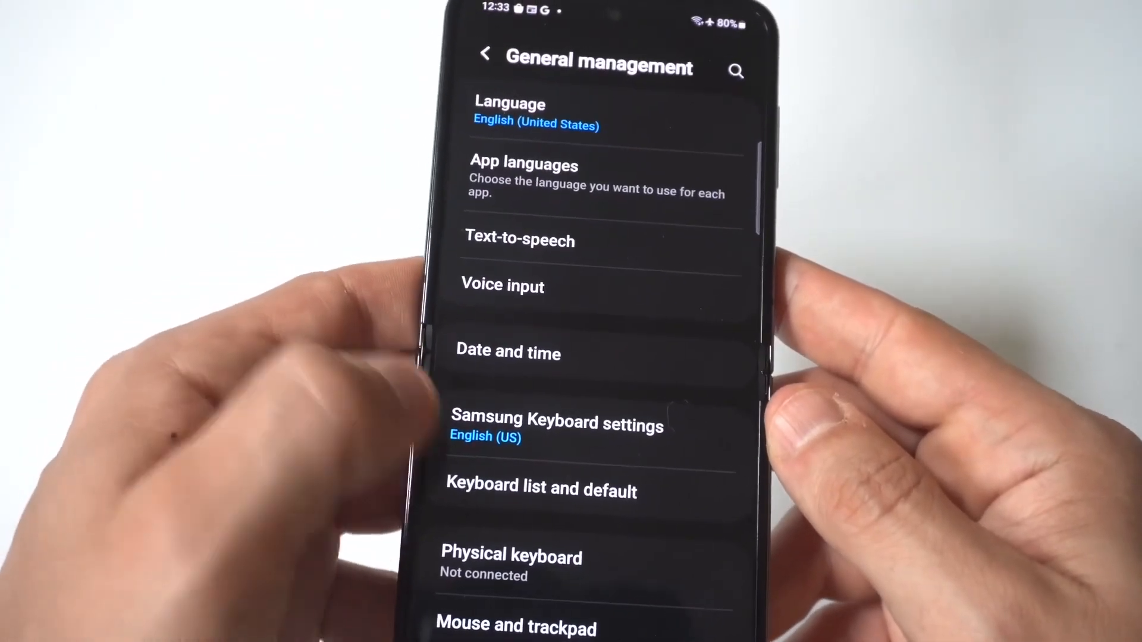
scroll(down, 3)
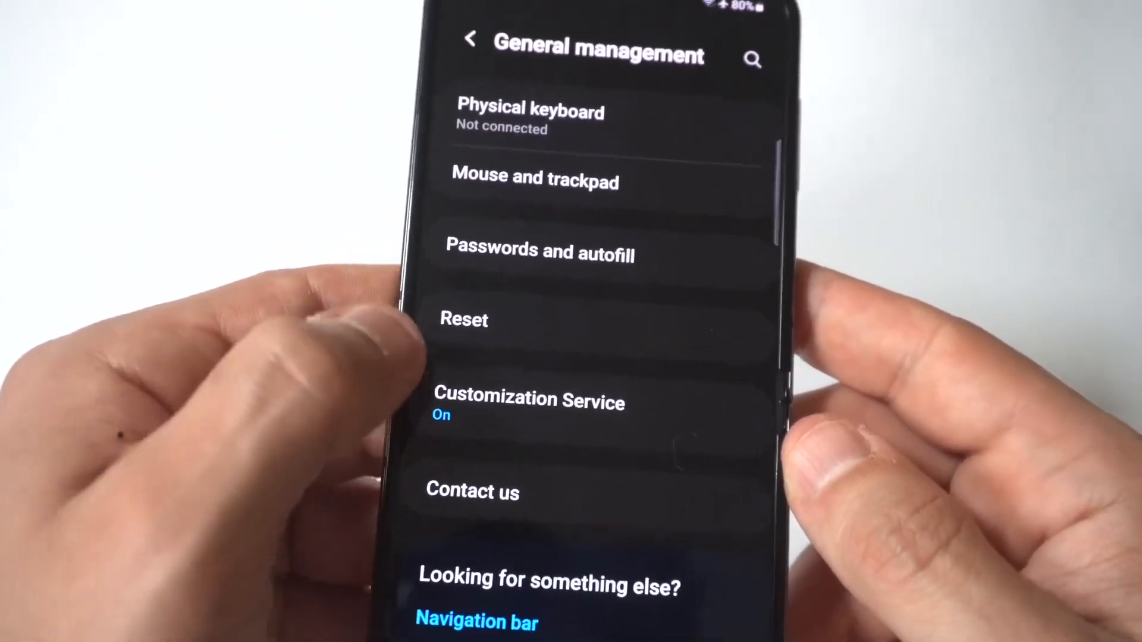
click(464, 318)
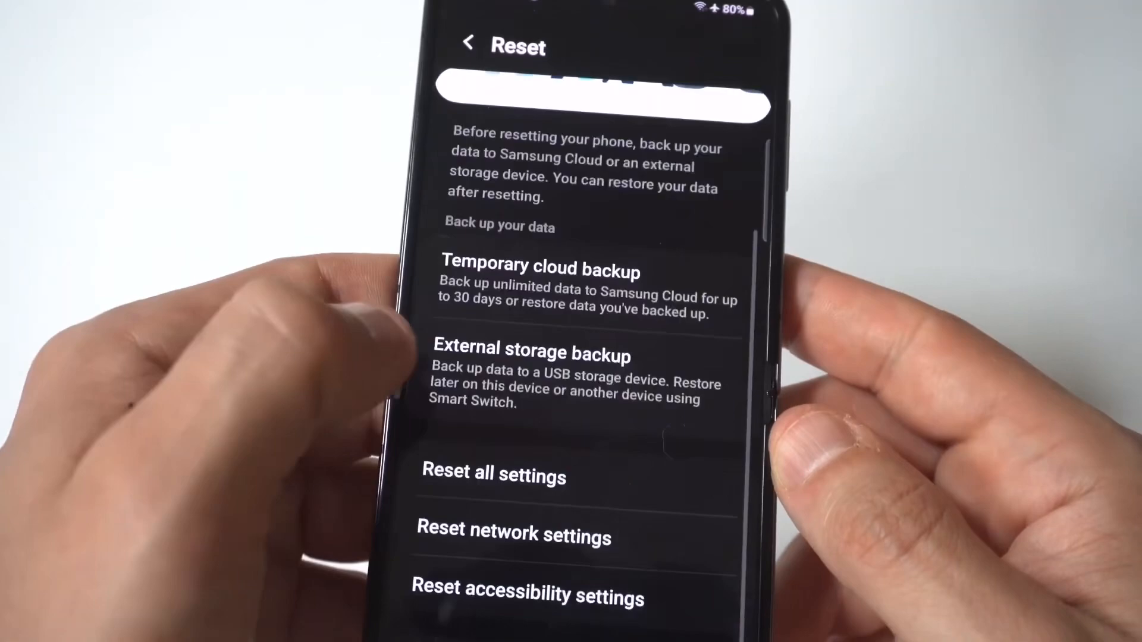
Choose Reset network settings to view the Wi-Fi, mobile data and Bluetooth reset page.
scroll(up, 3)
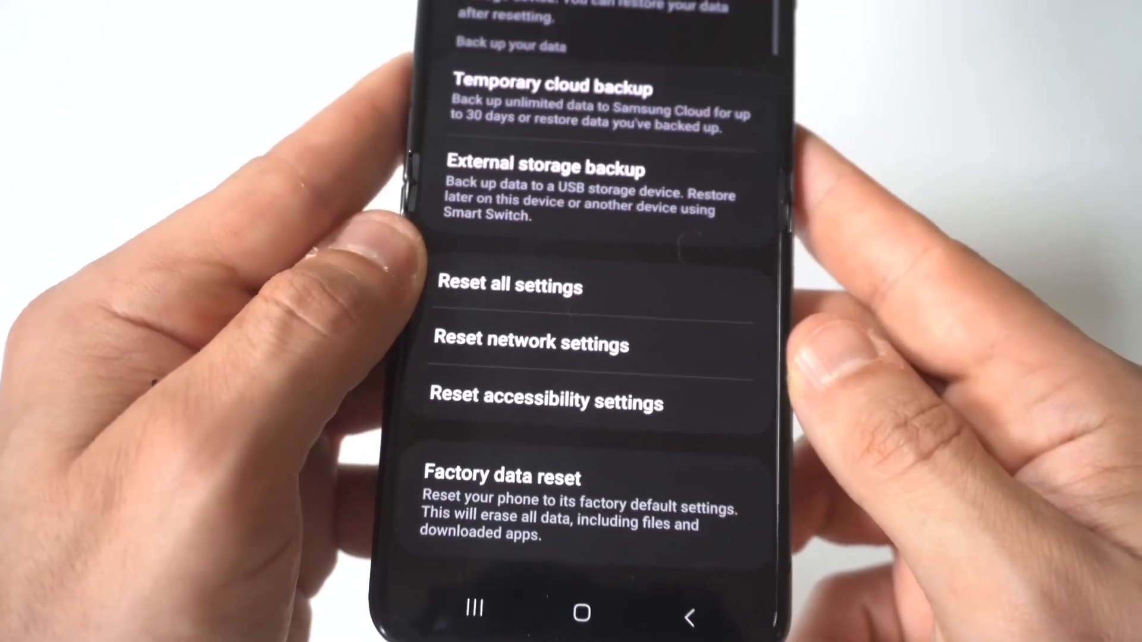
click(530, 344)
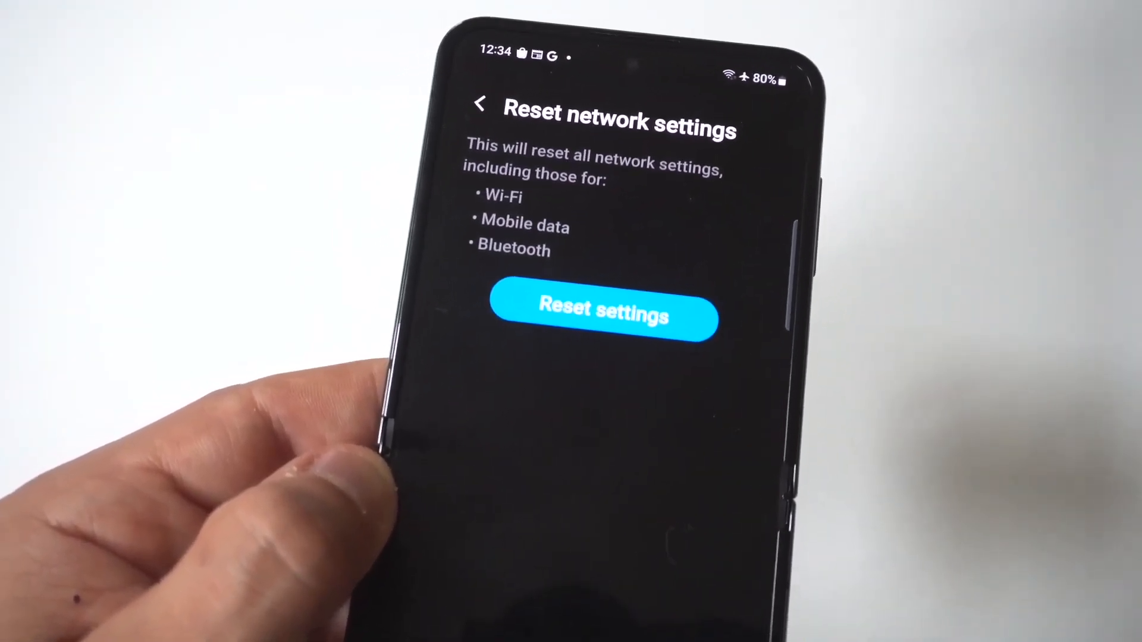
Return to the home screen without performing the network reset.
click(603, 317)
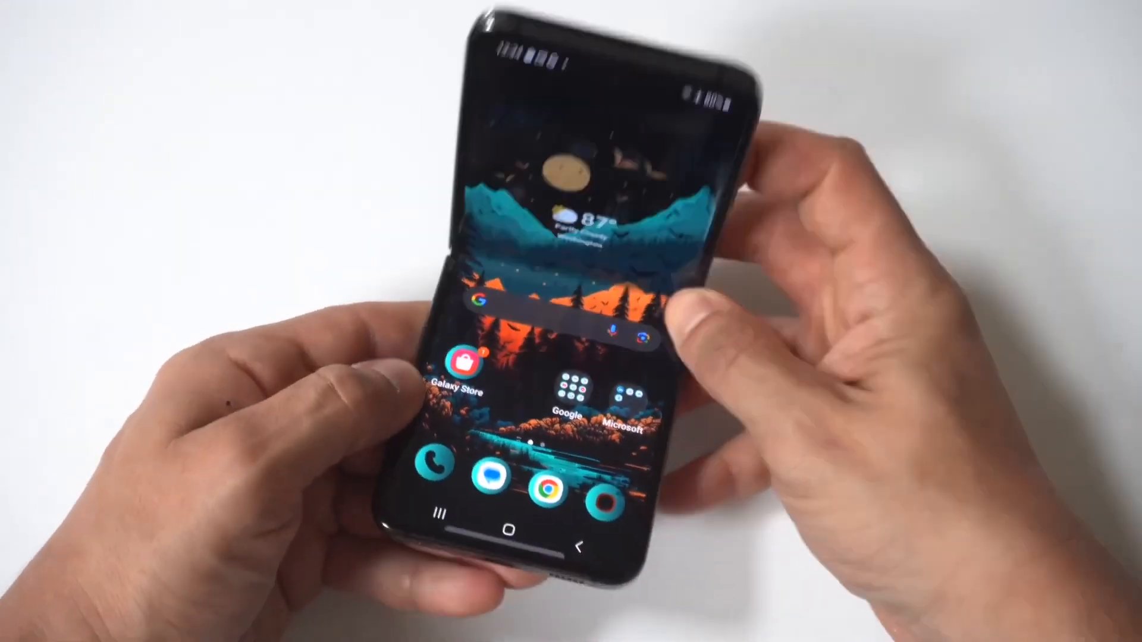